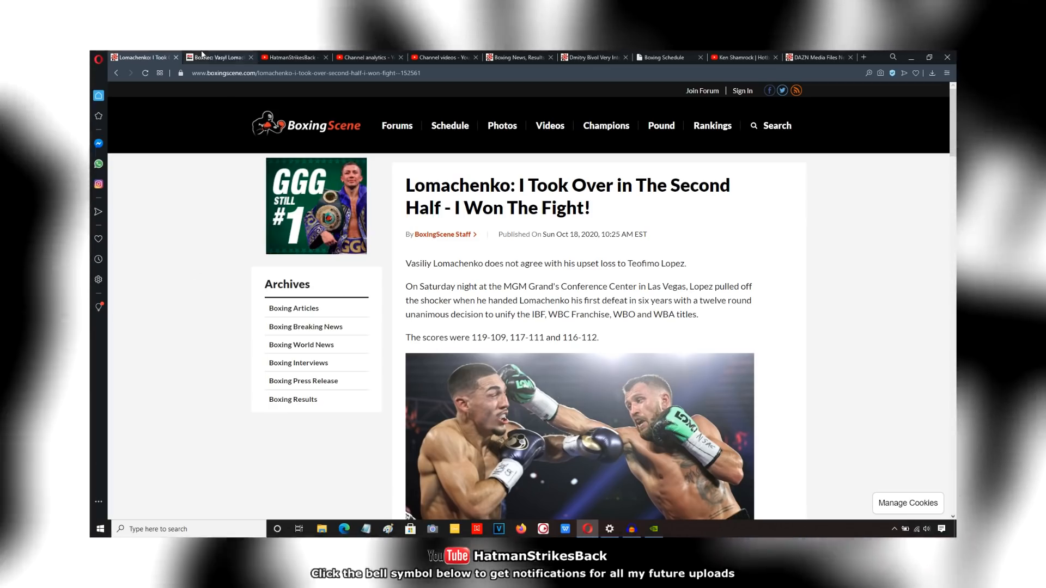
Step: Show Lomachenko's Pro Boxing Career bouts including Lopez, Campbell, Crolla and Pedraza
{"action": "left_click", "coordinate": [217, 57]}
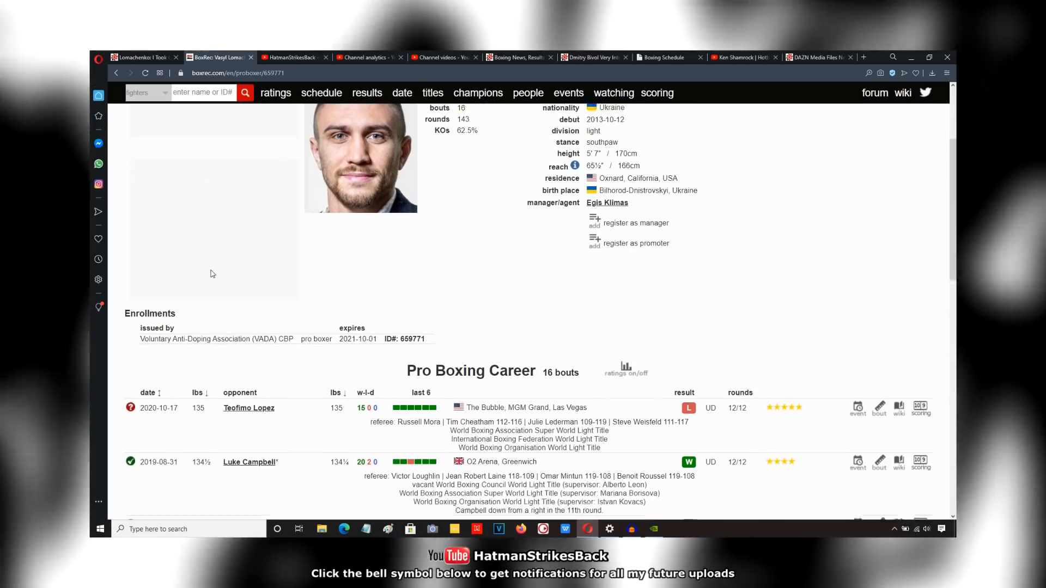
{"action": "scroll", "scroll_direction": "down", "scroll_amount": 3}
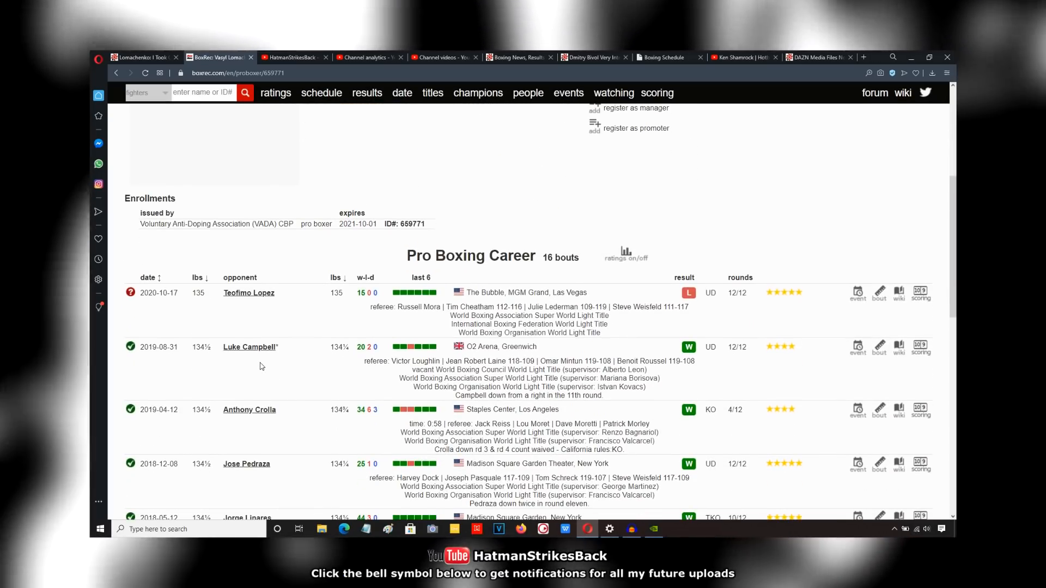
{"action": "mouse_move", "coordinate": [591, 387]}
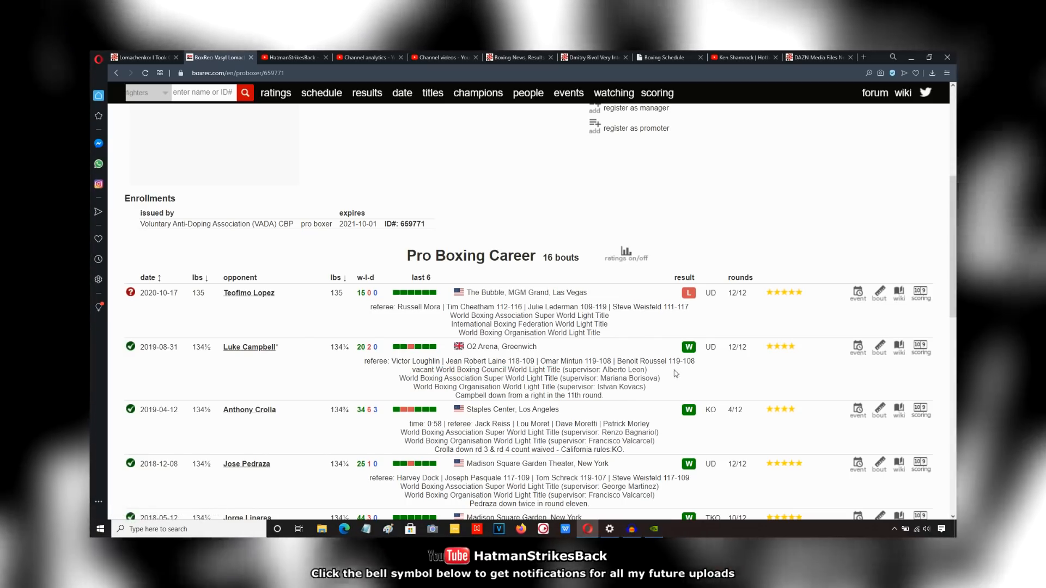
{"action": "mouse_move", "coordinate": [640, 361]}
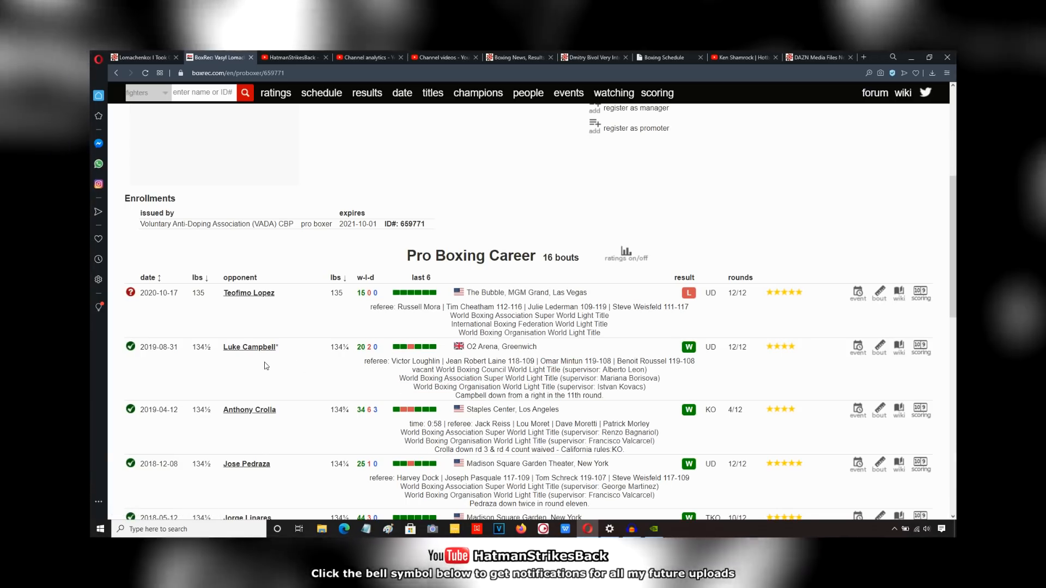
{"action": "mouse_move", "coordinate": [264, 365]}
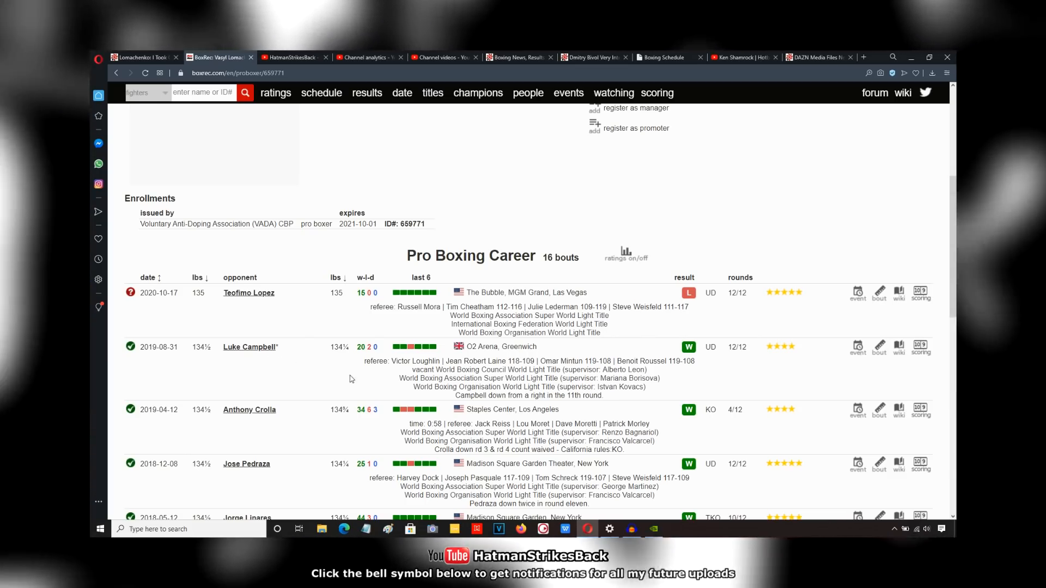
{"action": "mouse_move", "coordinate": [437, 373]}
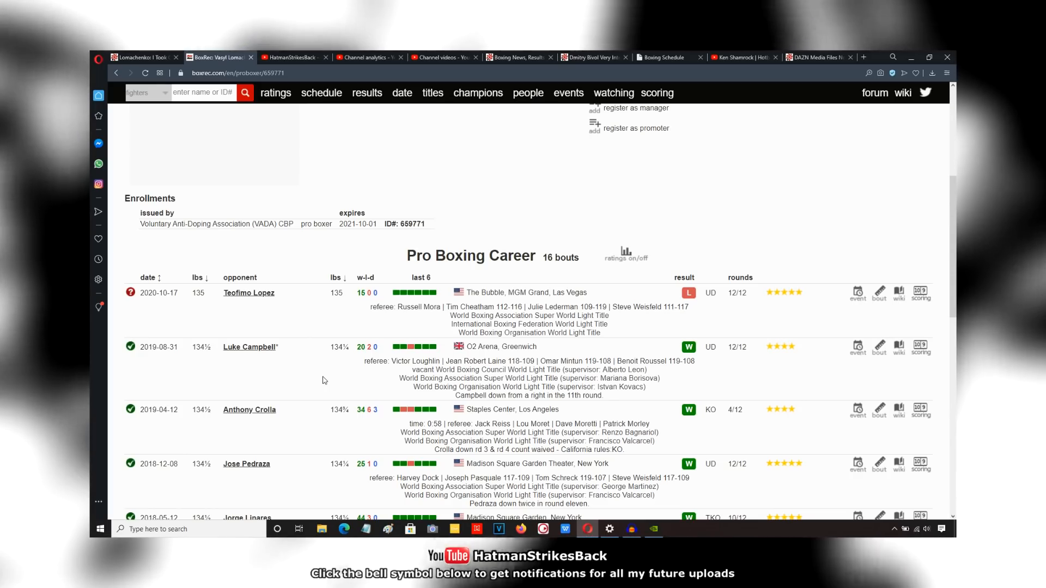
{"action": "mouse_move", "coordinate": [231, 310]}
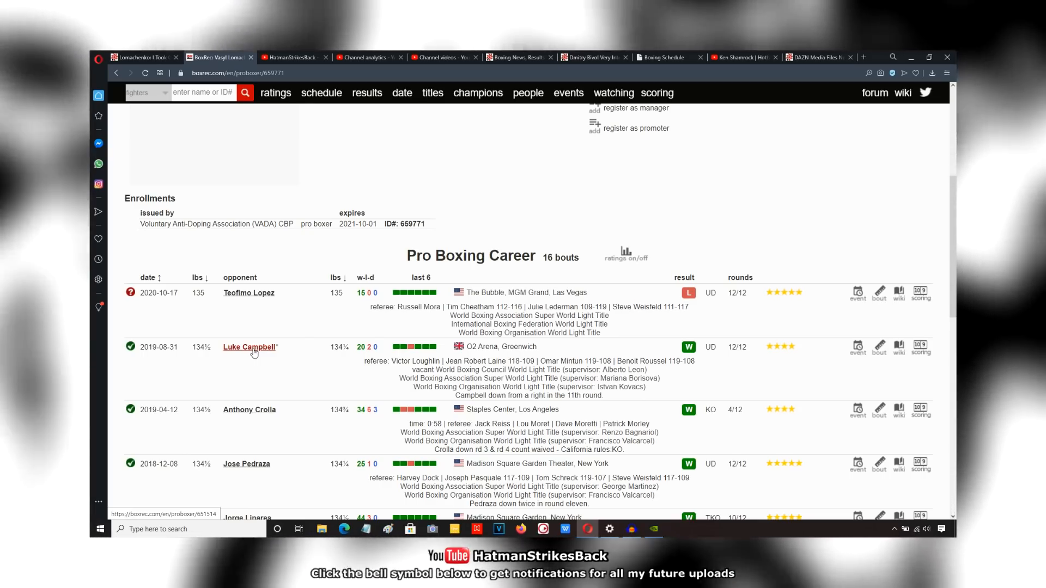
{"action": "mouse_move", "coordinate": [267, 338]}
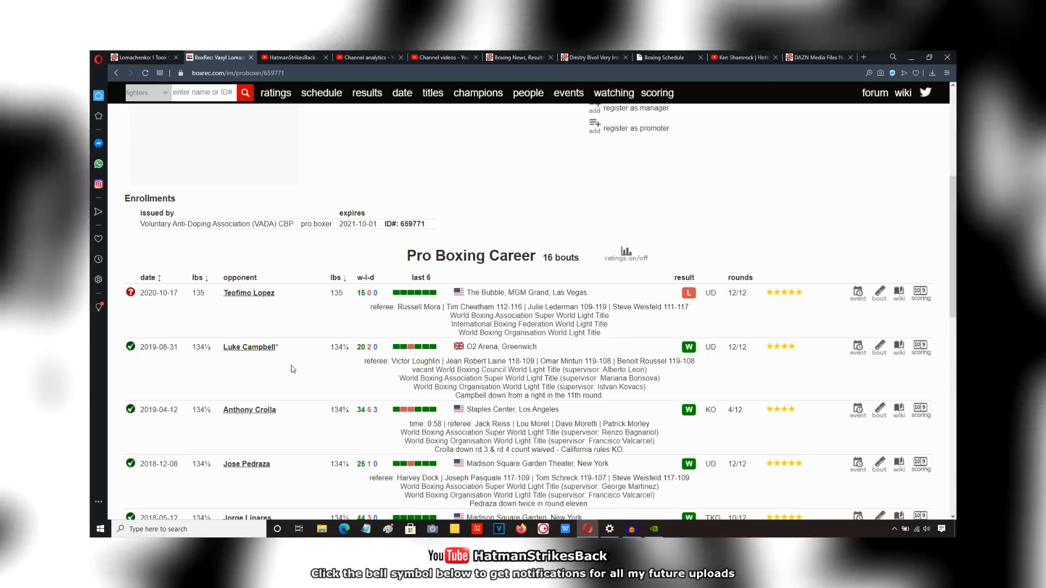
{"action": "mouse_move", "coordinate": [268, 359]}
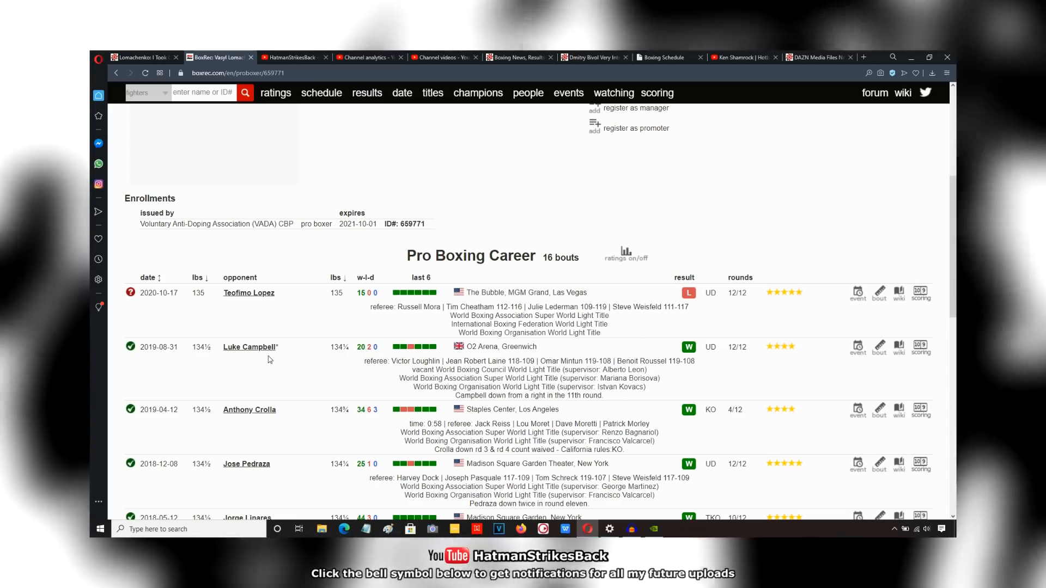
{"action": "mouse_move", "coordinate": [298, 370]}
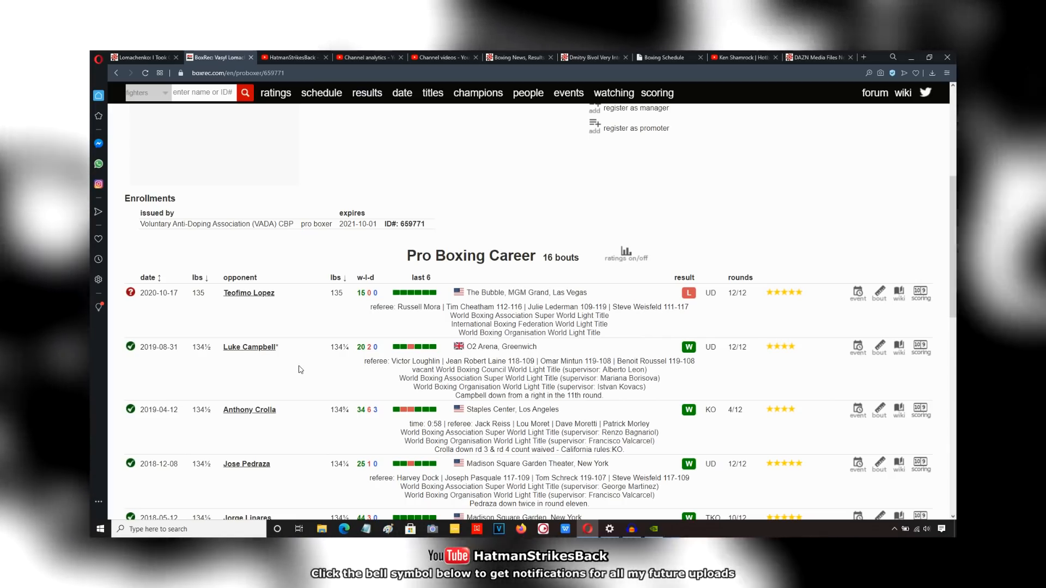